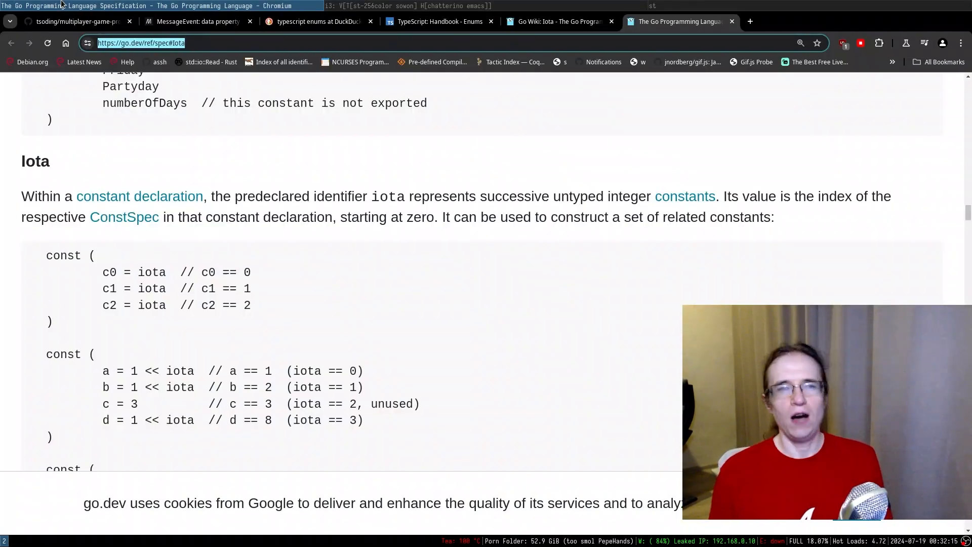
# Search DuckDuckGo for 'bython' in a new Chromium tab
pyautogui.click(870, 22)
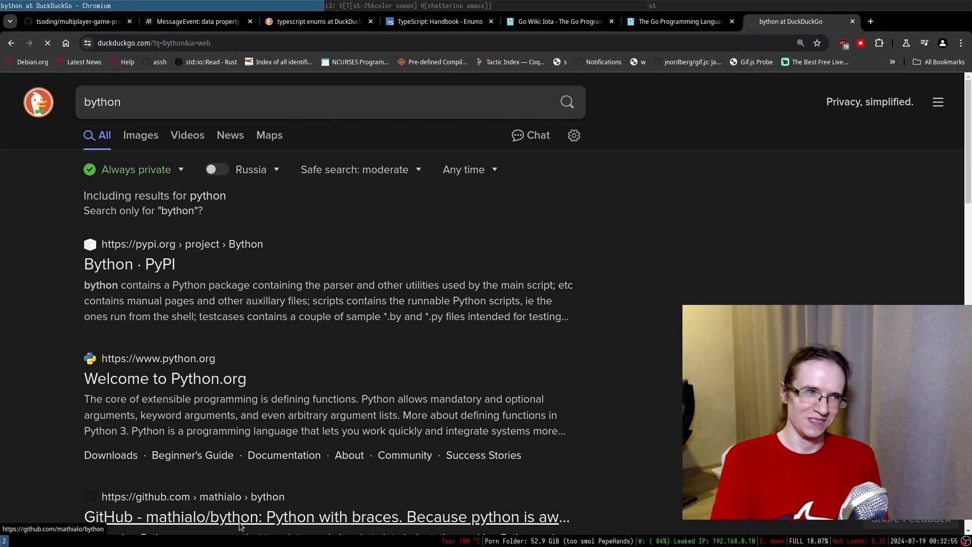
# Open the mathialo/bython GitHub result and scroll through its file list toward the README
pyautogui.click(326, 516)
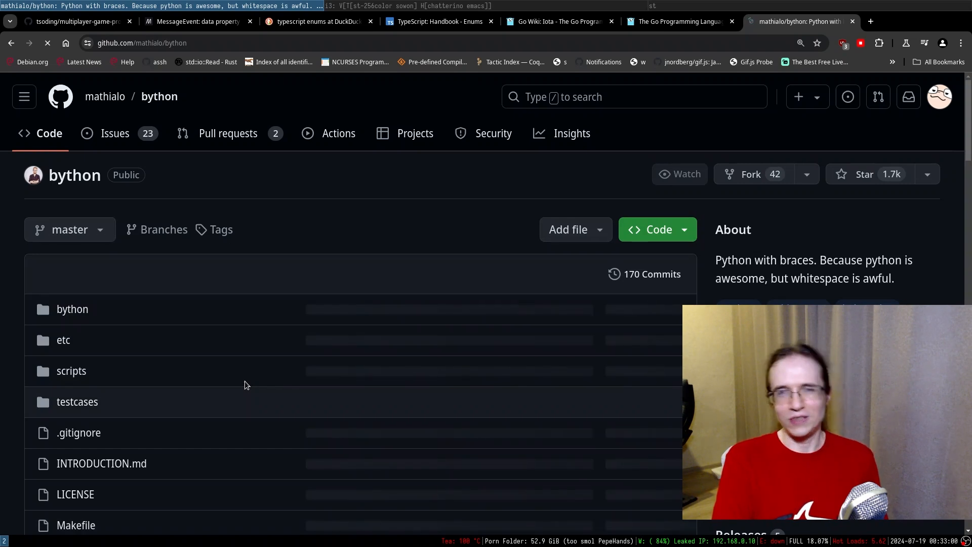
pyautogui.moveTo(230, 425)
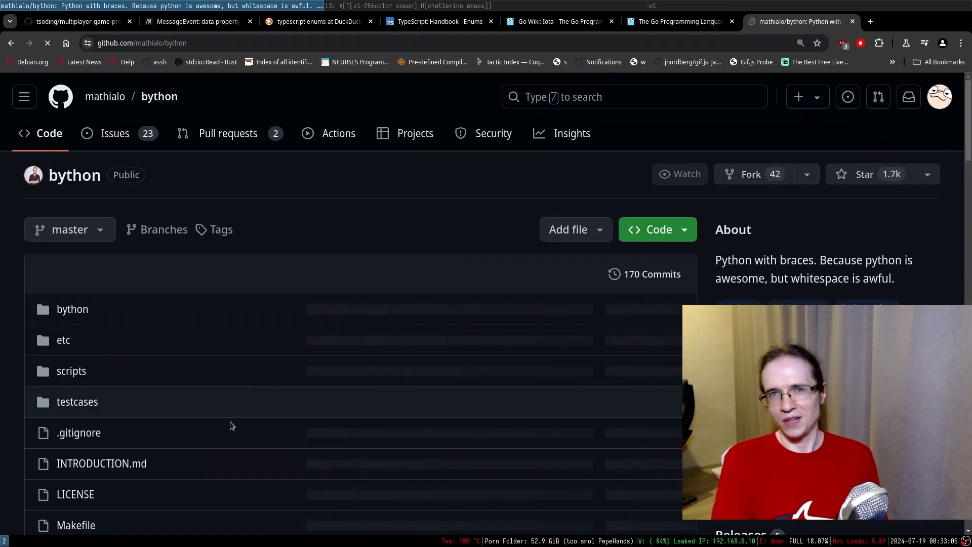
pyautogui.scroll(-3)
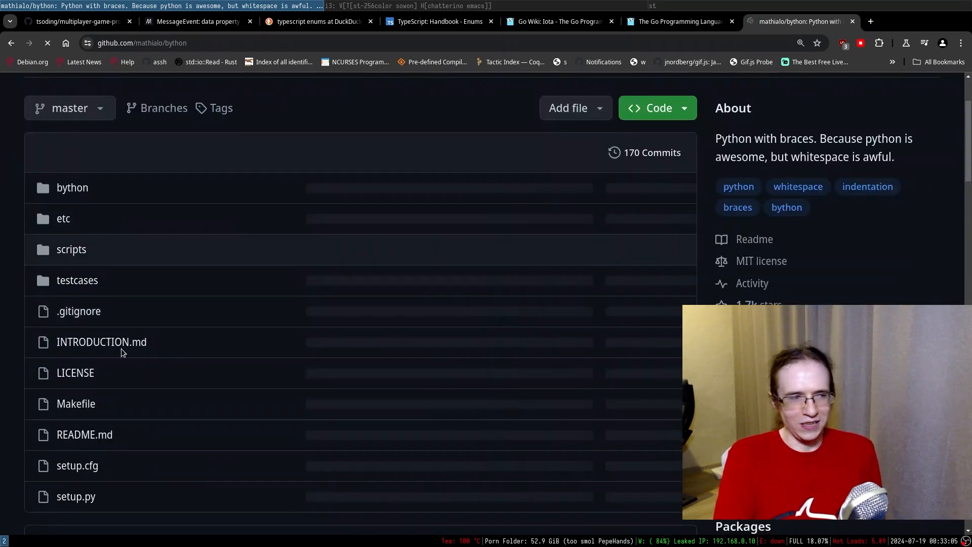
pyautogui.scroll(-3)
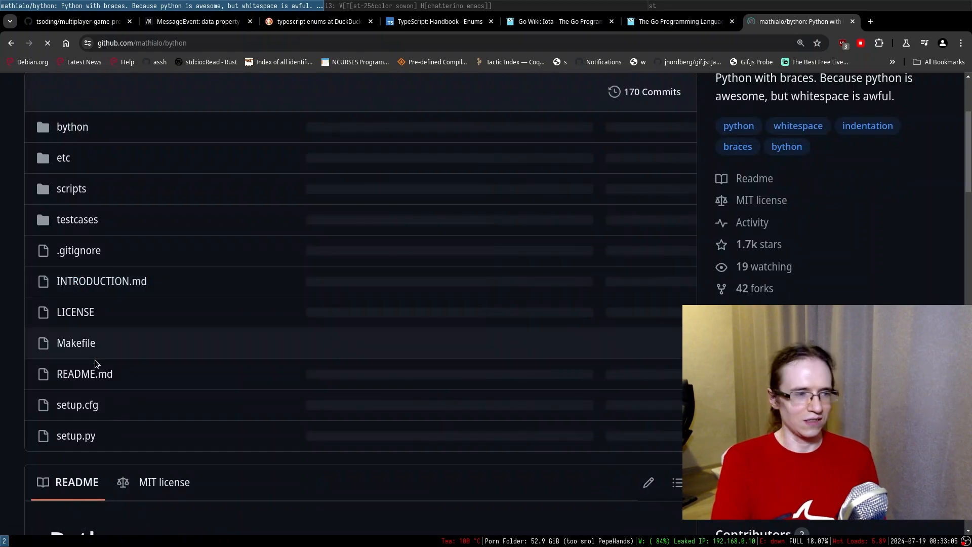
pyautogui.scroll(3)
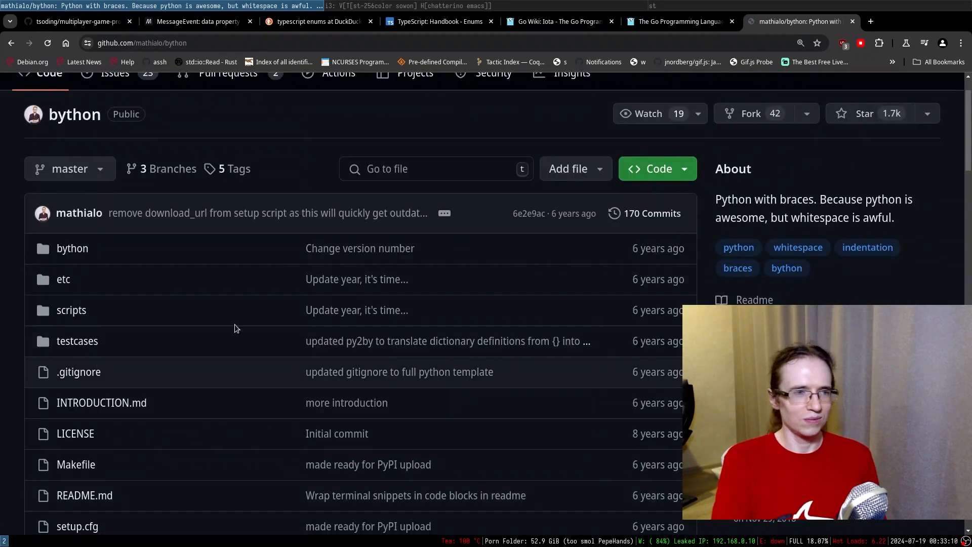
pyautogui.scroll(-3)
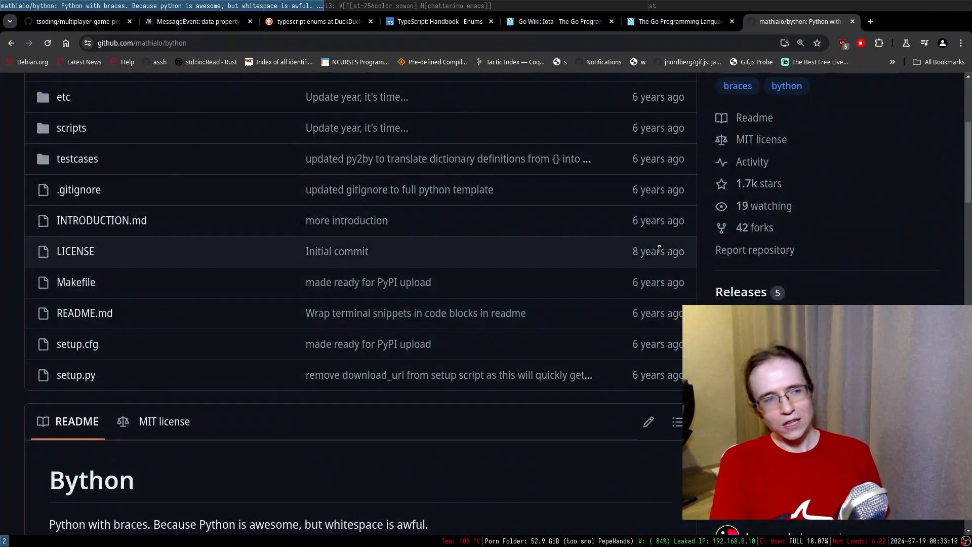
pyautogui.scroll(-3)
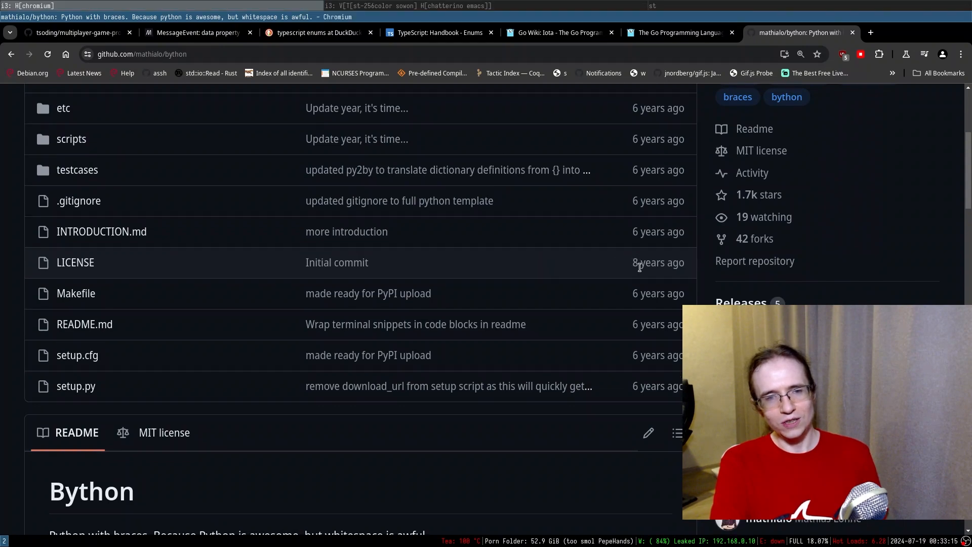